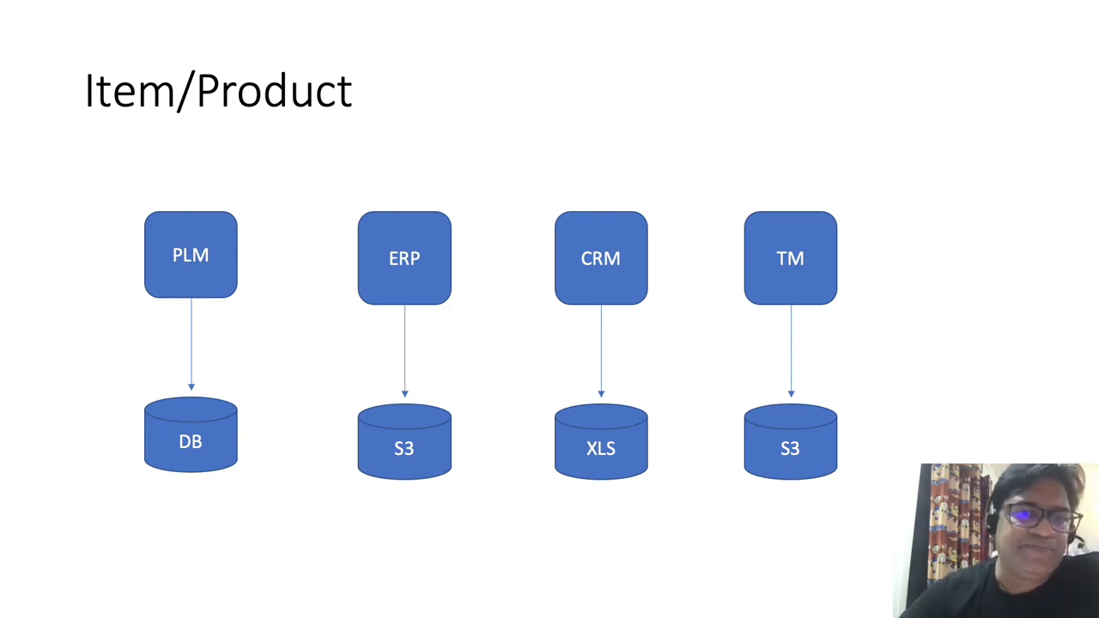
- Advance the slide show past the Item/Product diagram to the 'Single Source of Truth' slide
key(right)
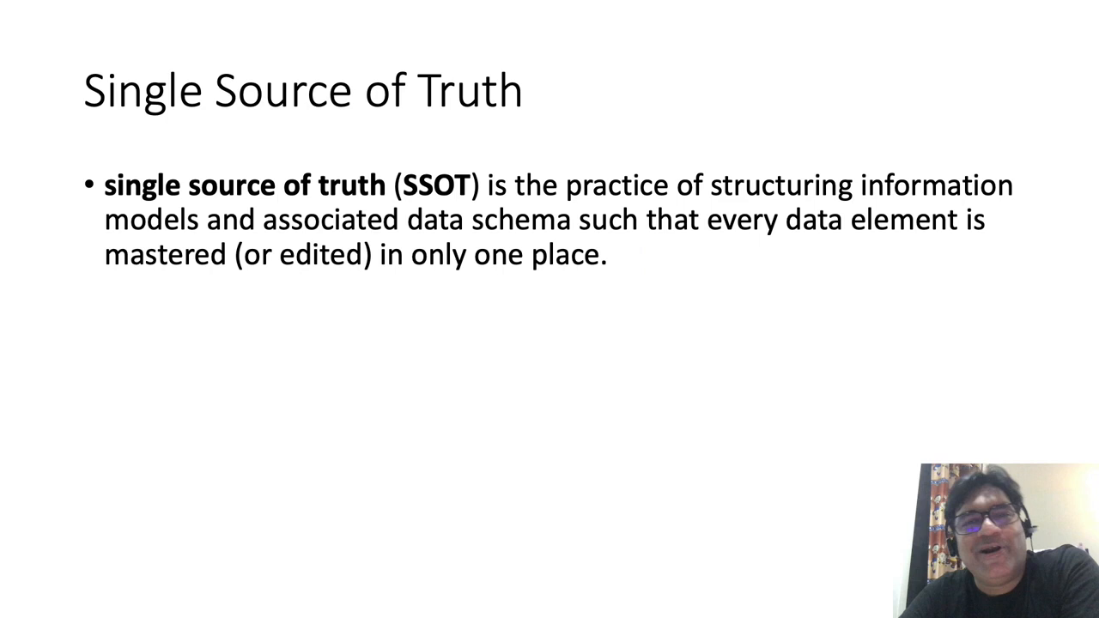